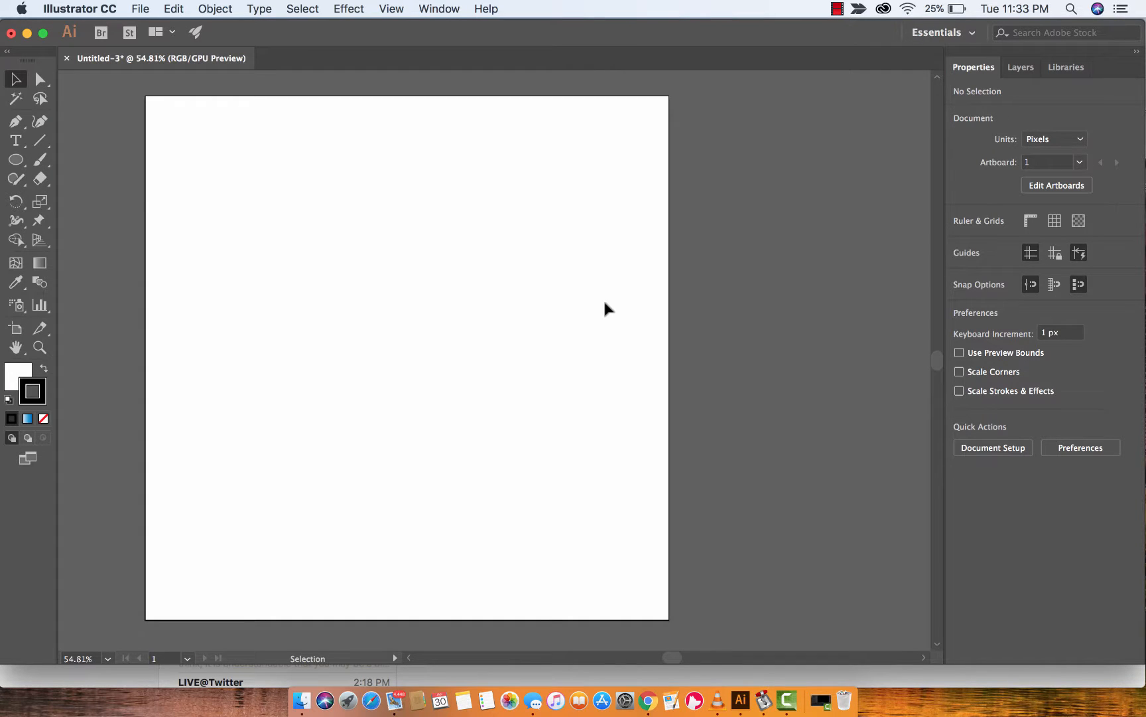
Give the circle a 15 px black outline and a red fill, then deselect it
{"action": "left_click", "coordinate": [438, 9]}
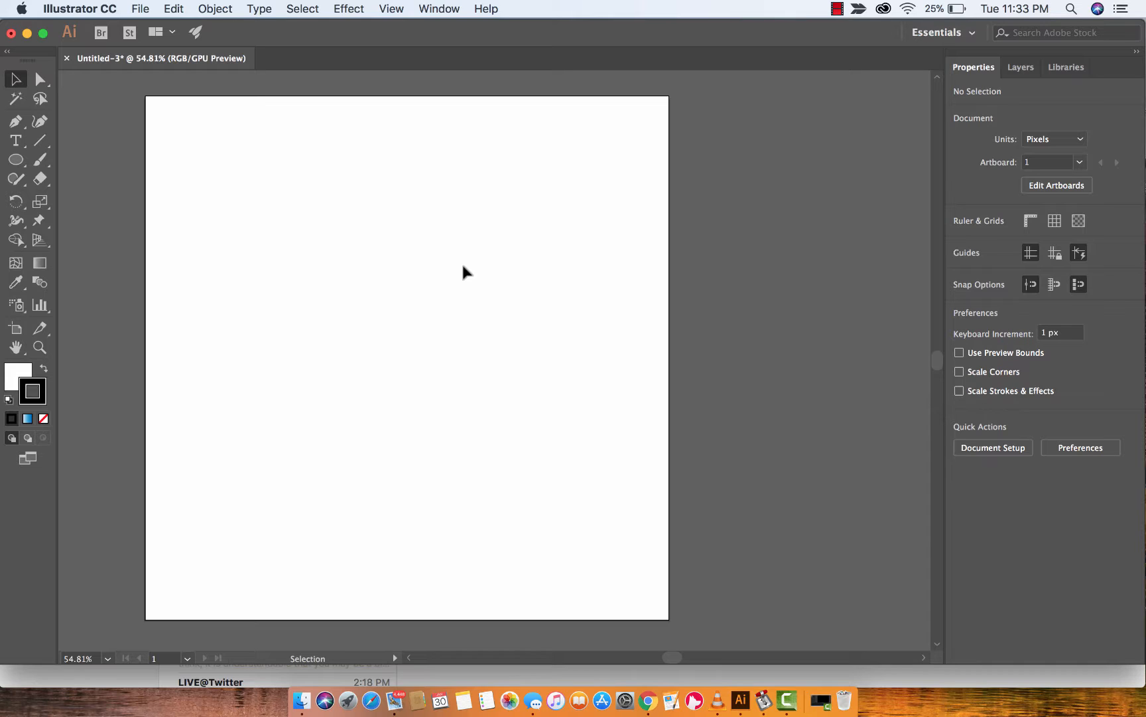
{"action": "mouse_move", "coordinate": [406, 268]}
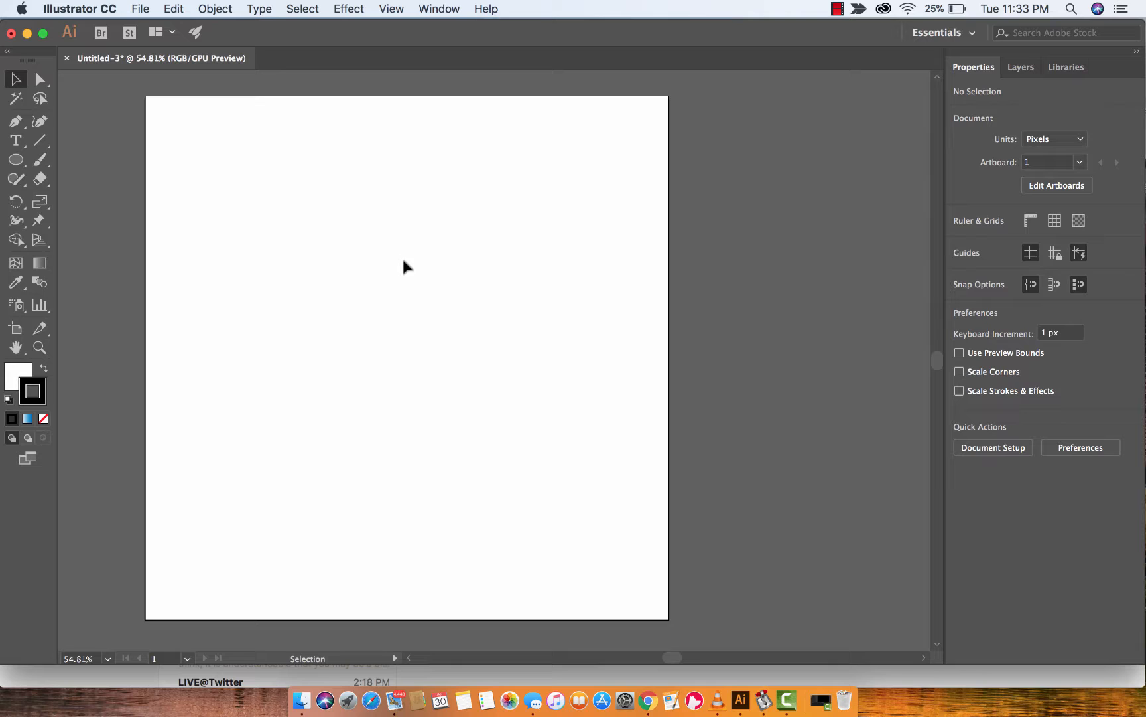
{"action": "mouse_move", "coordinate": [122, 186]}
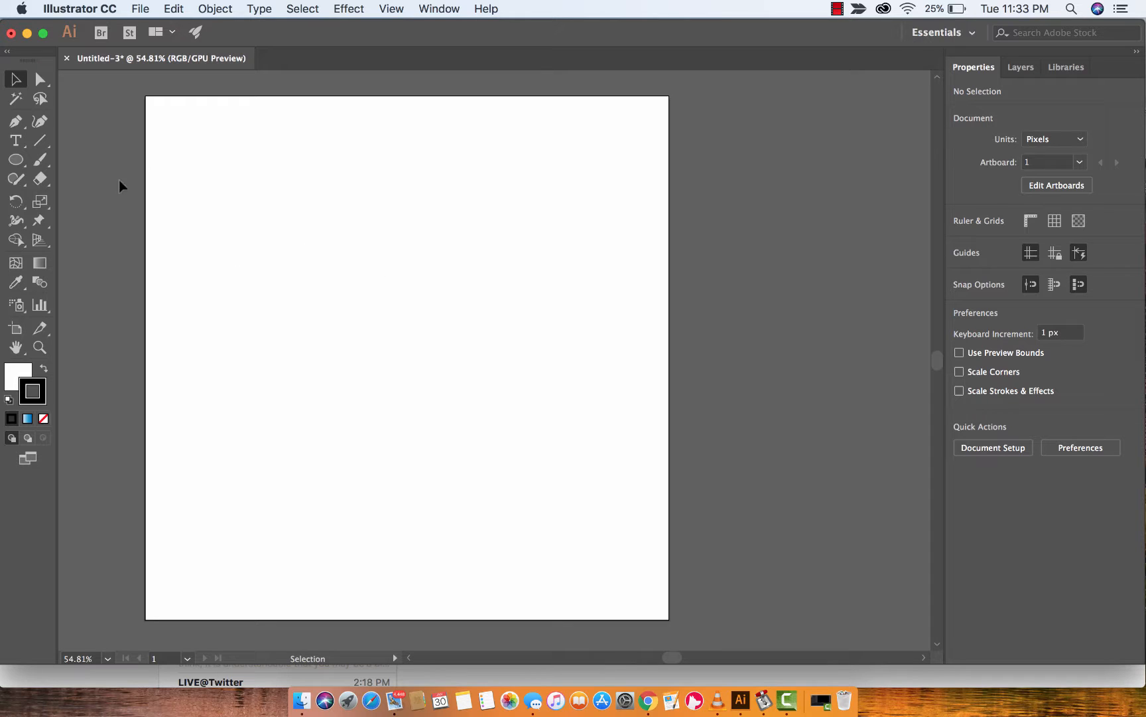
{"action": "mouse_move", "coordinate": [16, 160]}
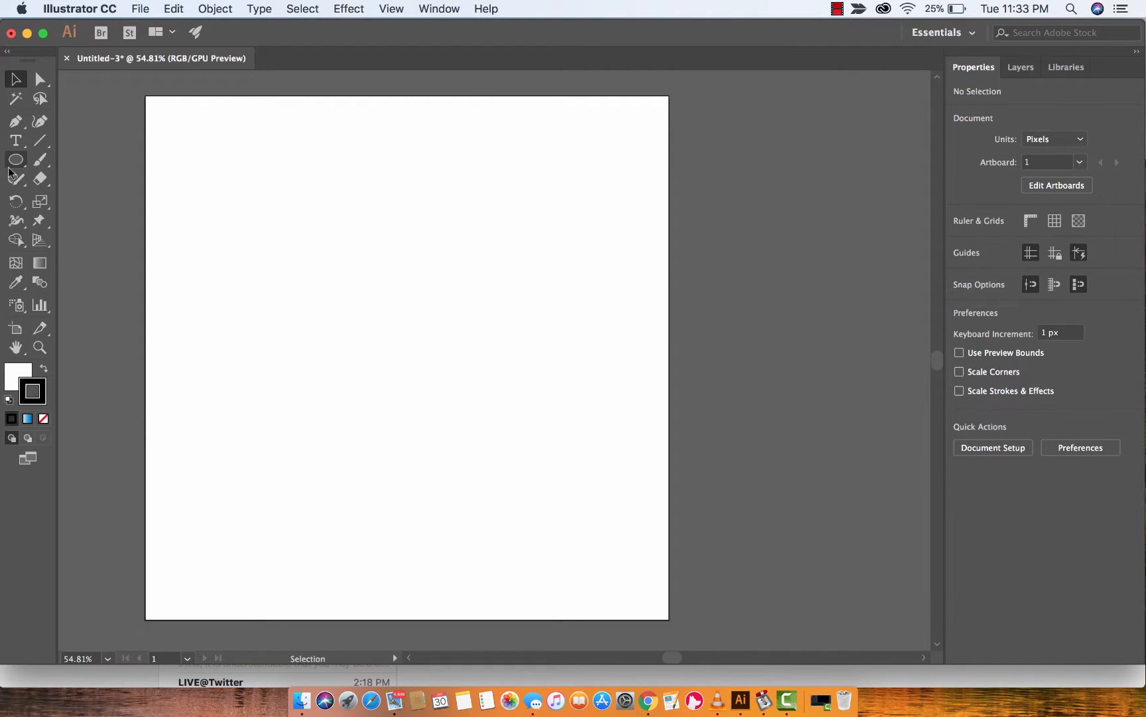
{"action": "mouse_move", "coordinate": [16, 160]}
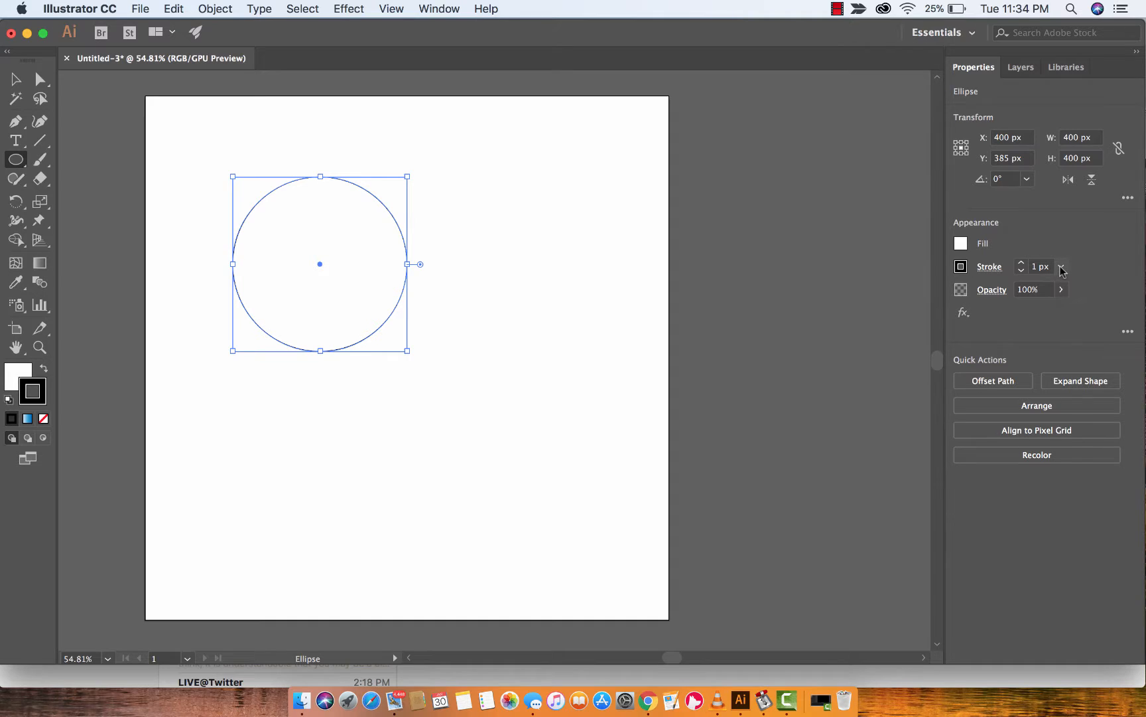
{"action": "left_click", "coordinate": [1061, 266]}
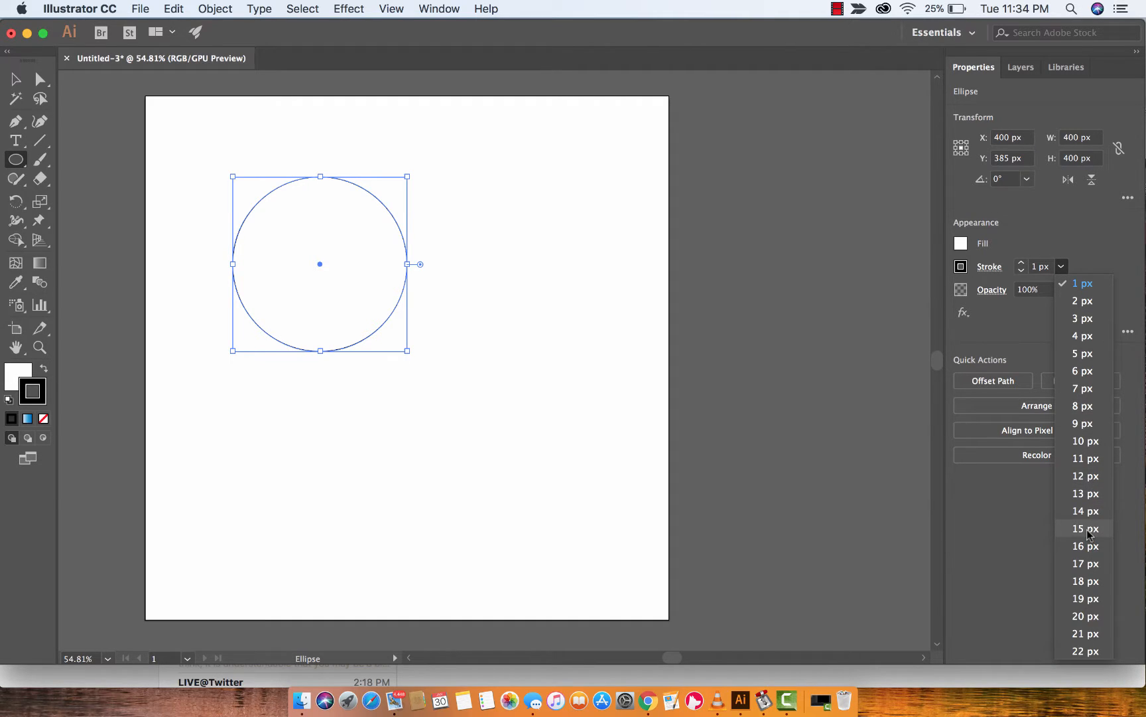
{"action": "left_click", "coordinate": [1084, 528]}
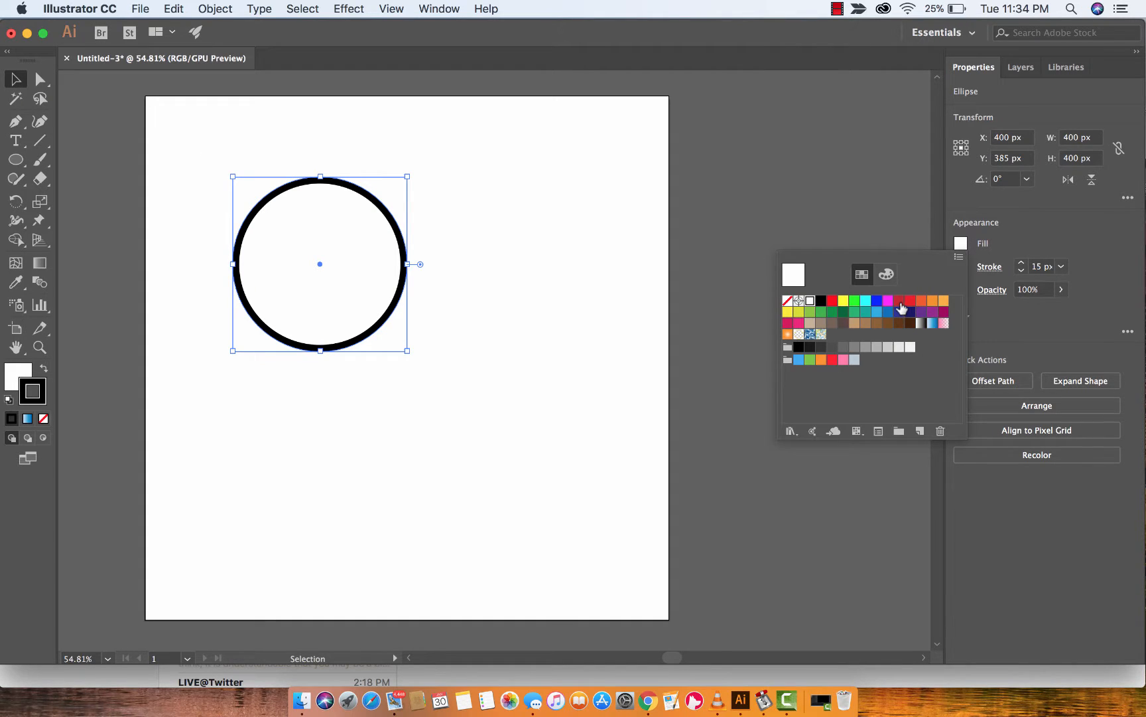
{"action": "left_click", "coordinate": [899, 300]}
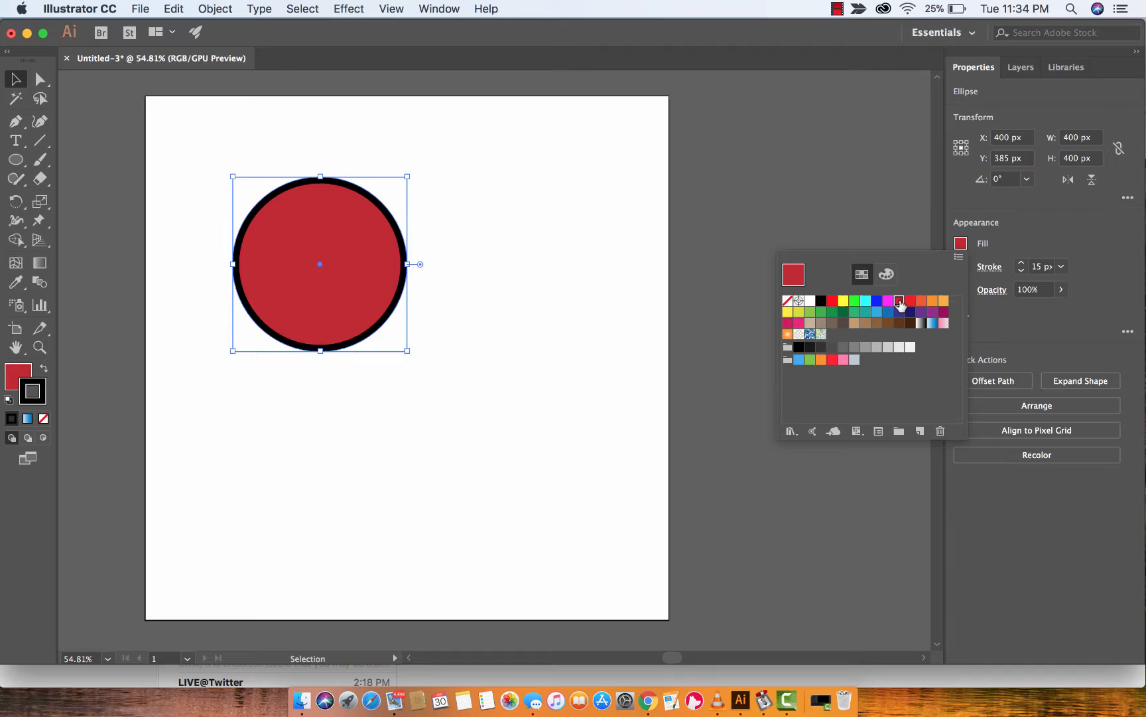
{"action": "left_click", "coordinate": [377, 269]}
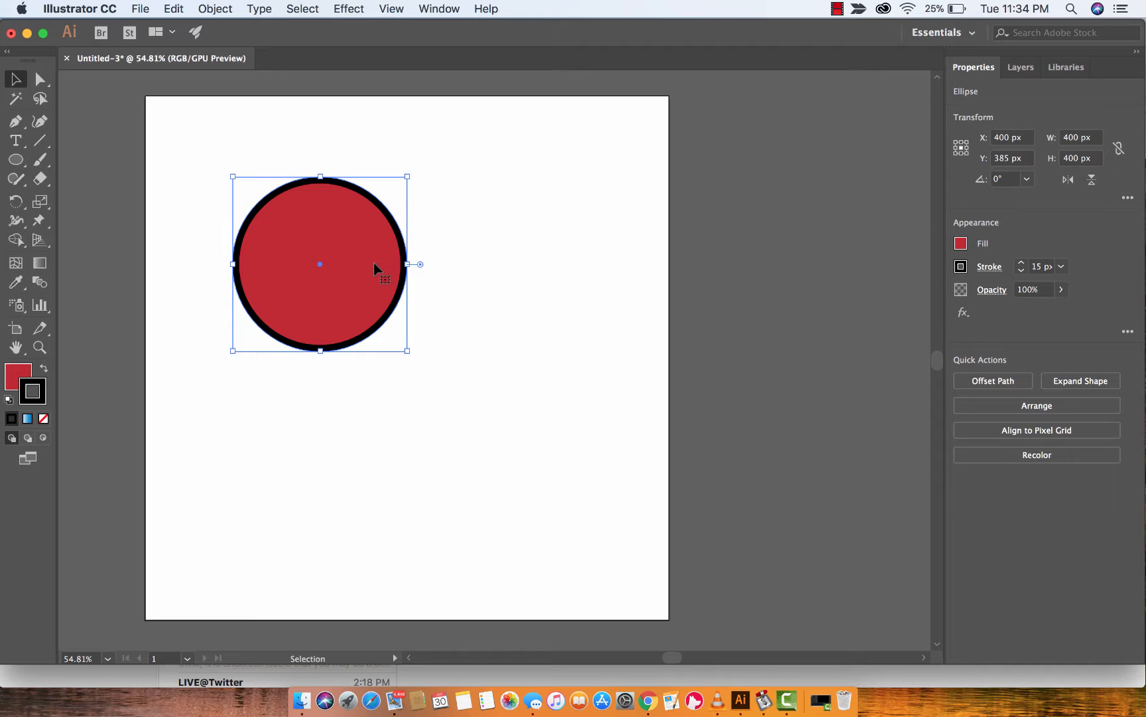
{"action": "left_click", "coordinate": [549, 475]}
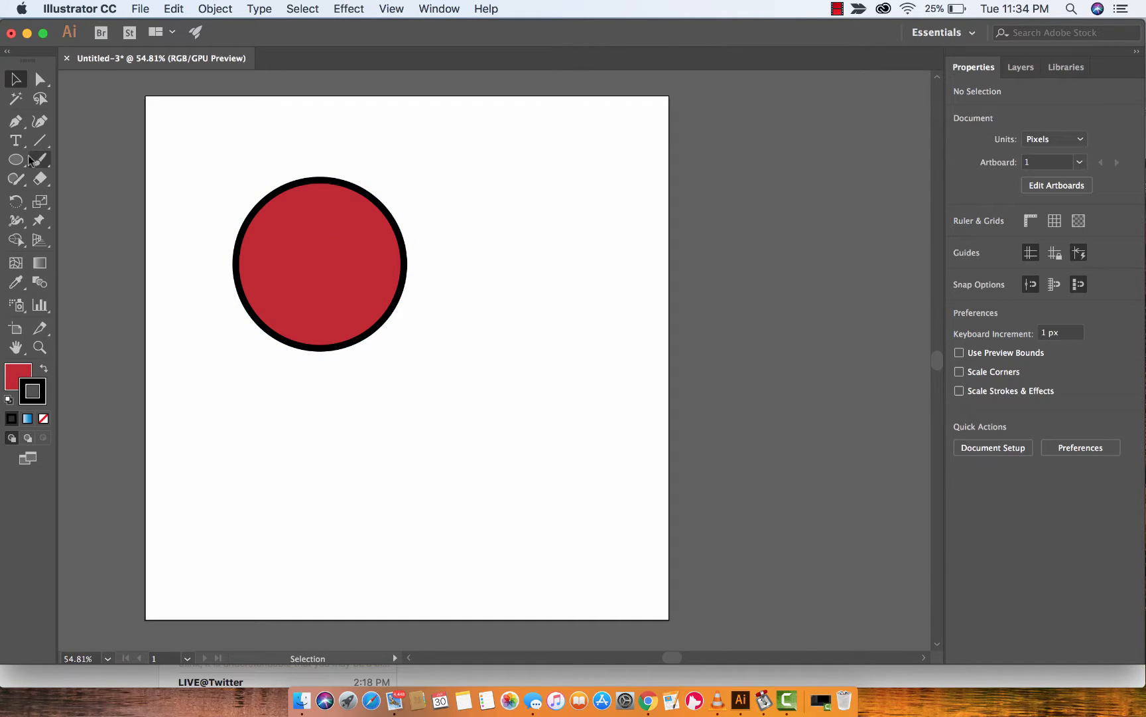
{"action": "mouse_move", "coordinate": [16, 160]}
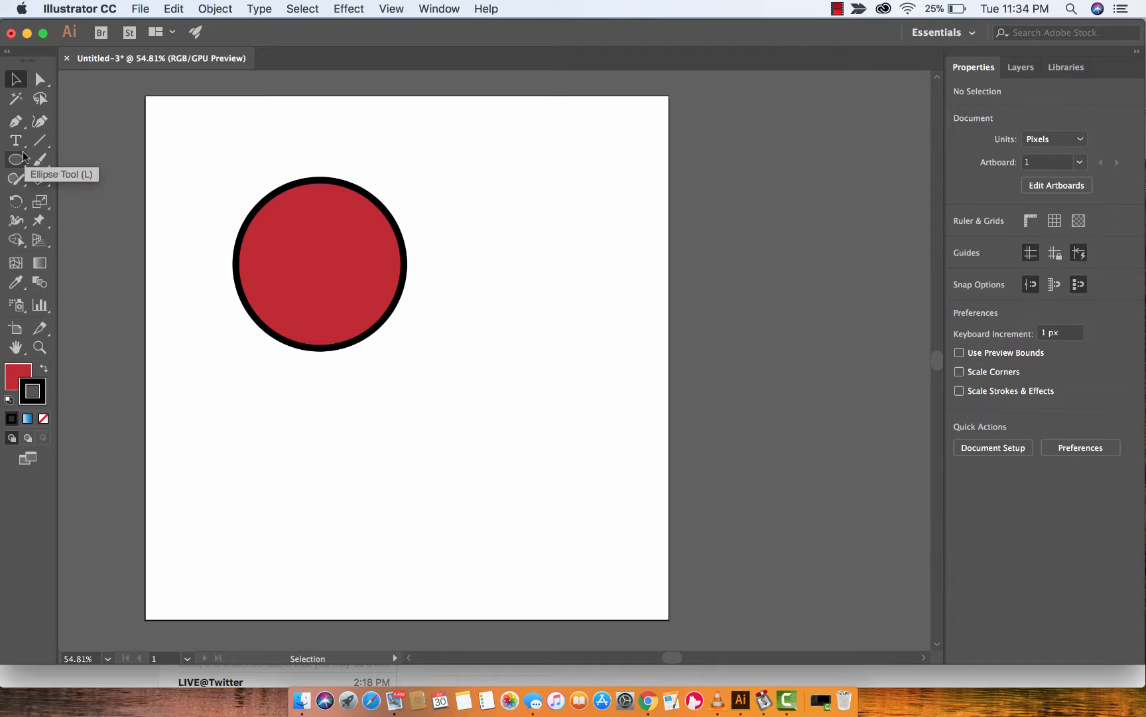
{"action": "mouse_move", "coordinate": [80, 392]}
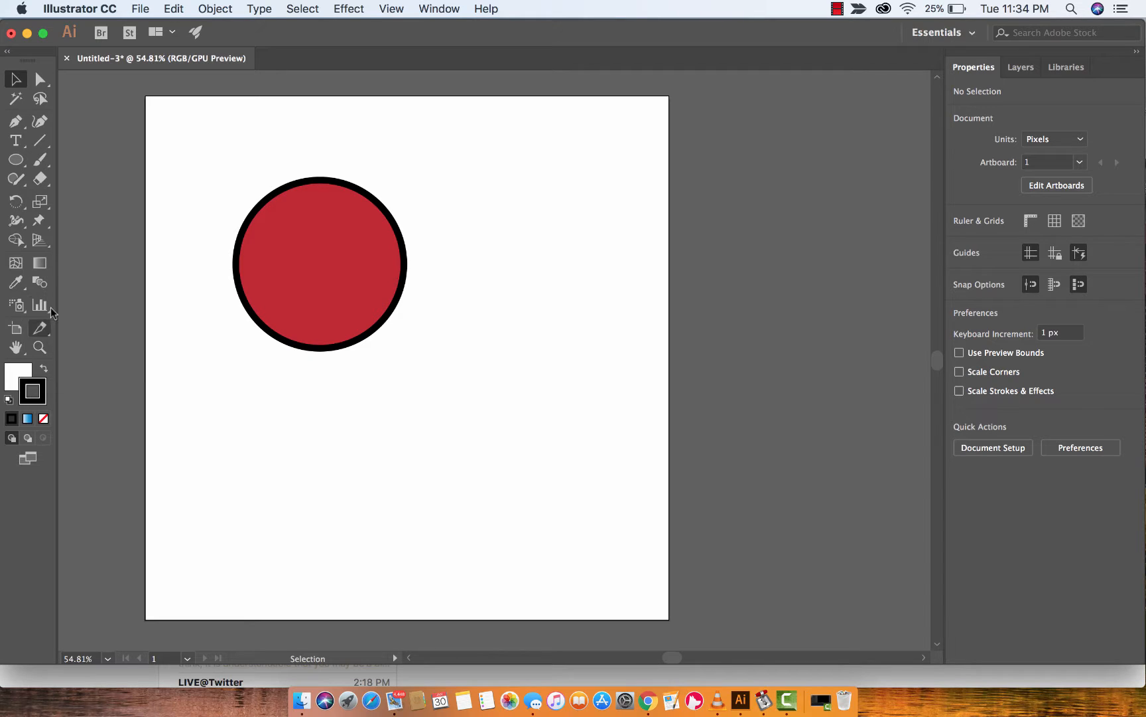
{"action": "mouse_move", "coordinate": [16, 159]}
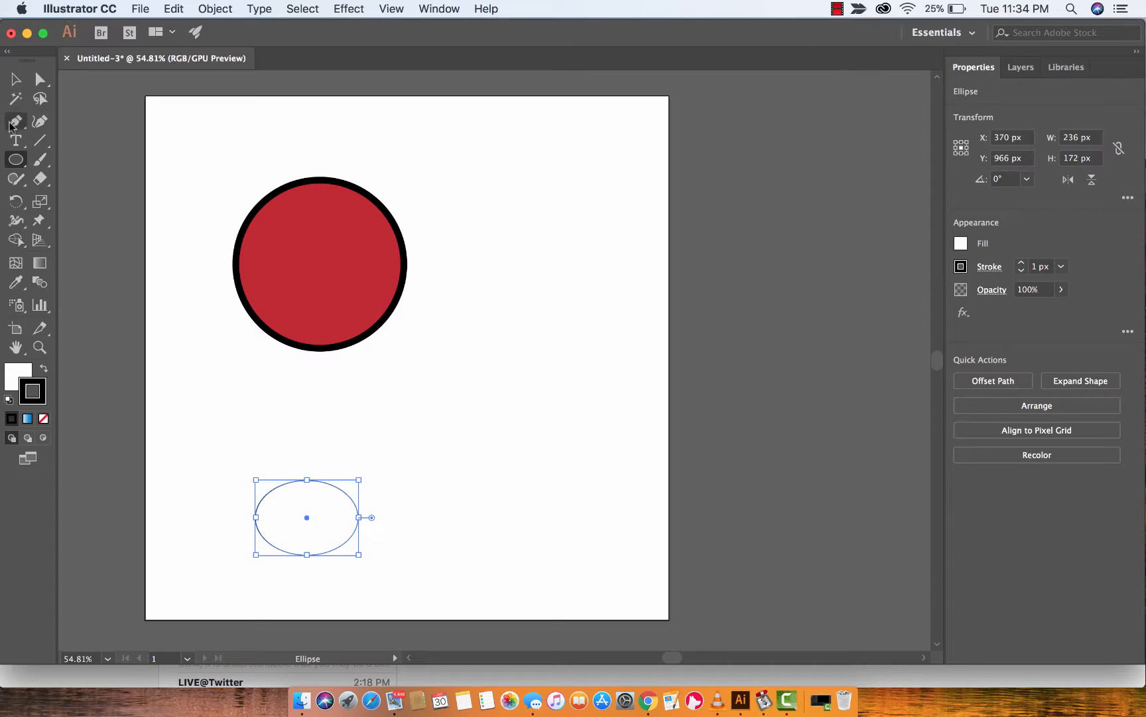
Add a rectangle, a six-point star and an ellipse, then reselect the red circle
{"action": "left_click", "coordinate": [16, 159]}
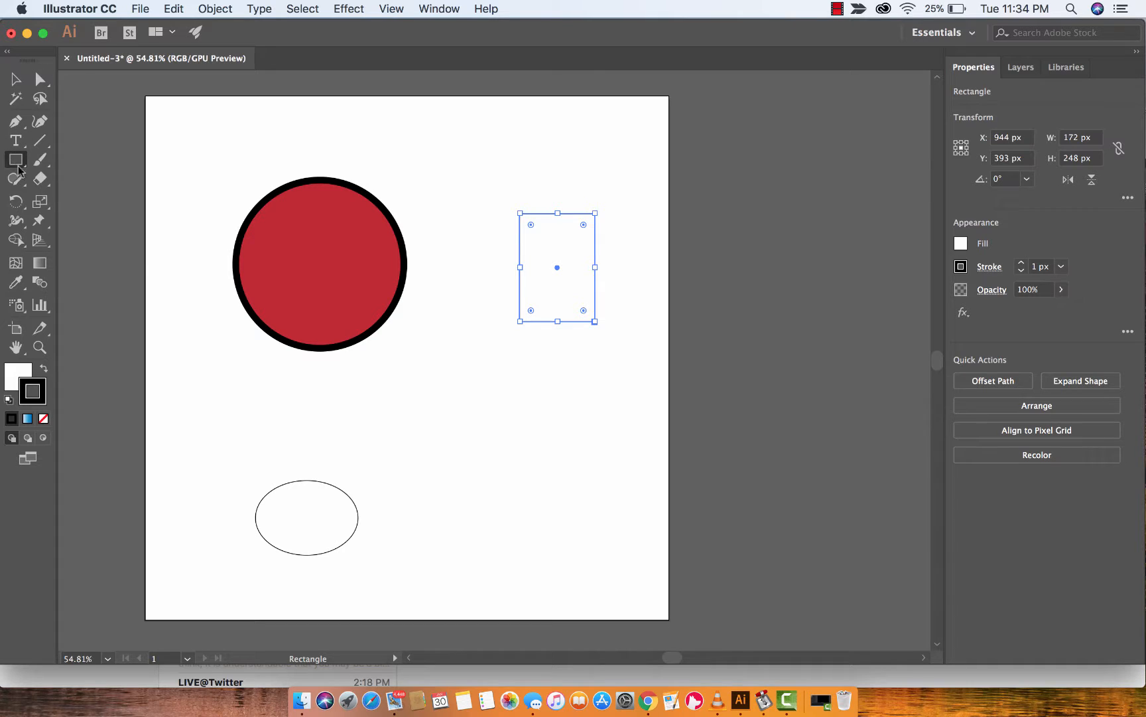
{"action": "left_click", "coordinate": [15, 160]}
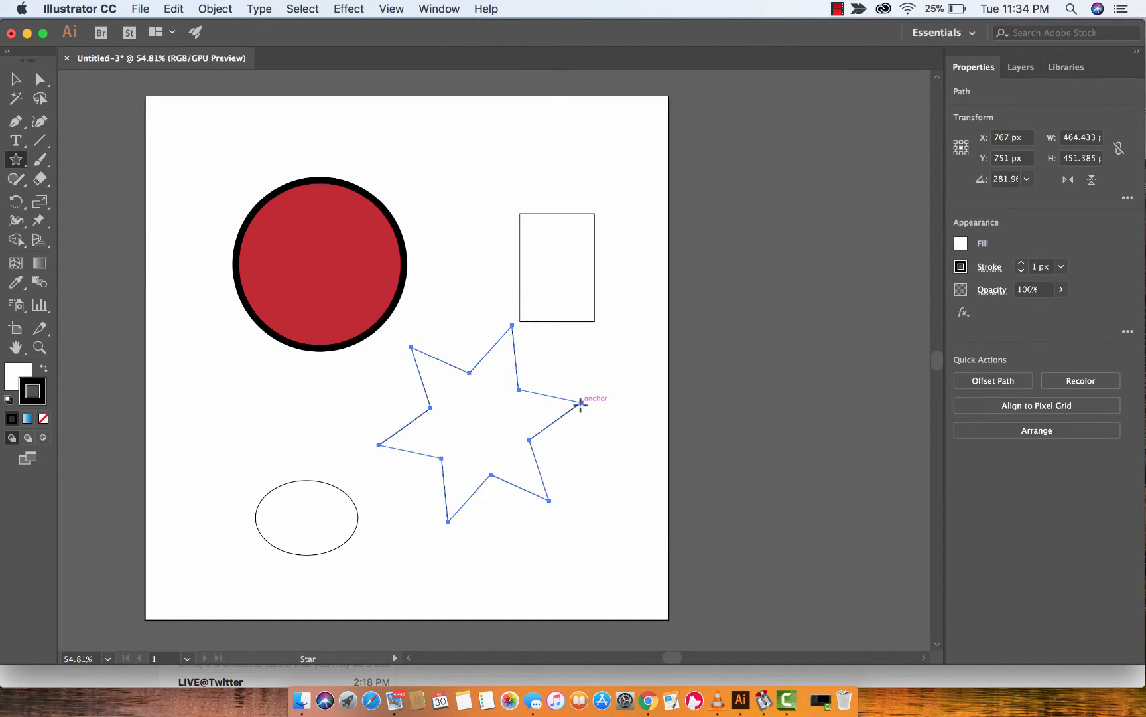
{"action": "mouse_move", "coordinate": [516, 304]}
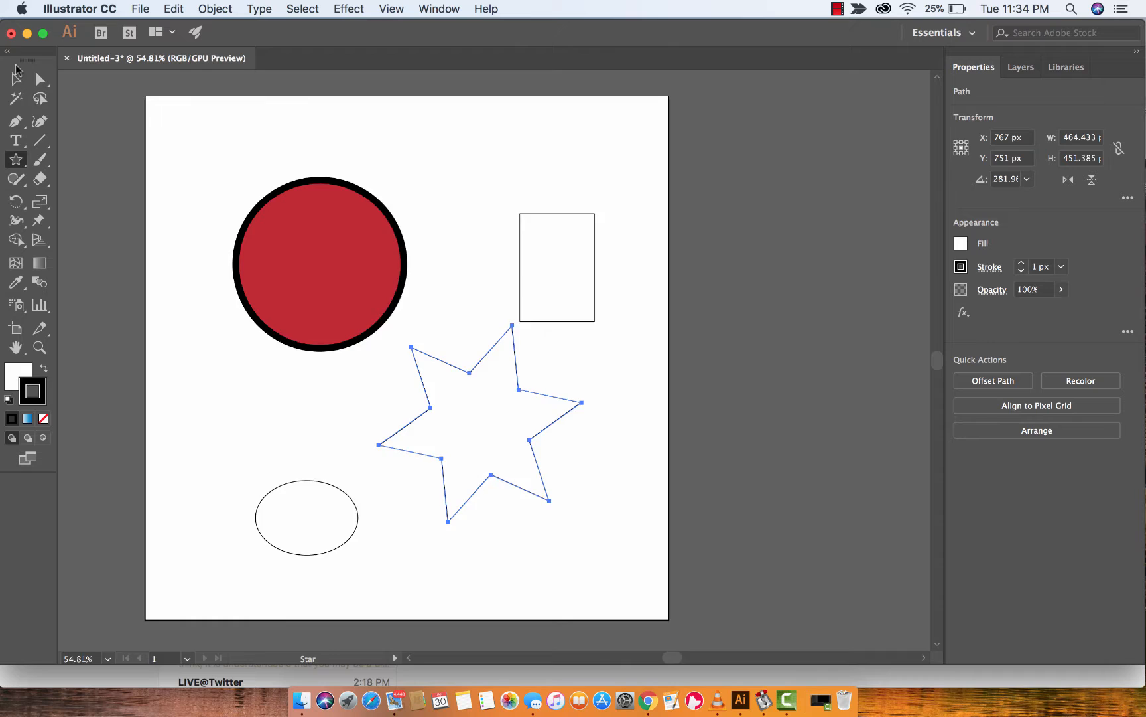
{"action": "left_click", "coordinate": [318, 264]}
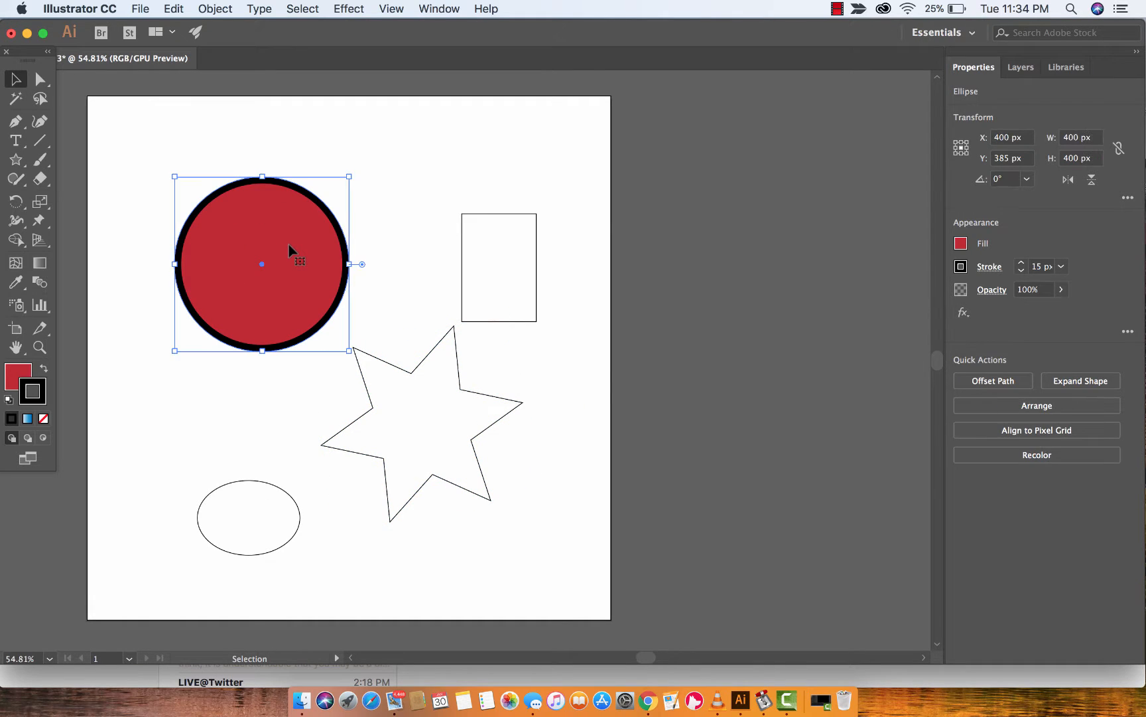
{"action": "mouse_move", "coordinate": [326, 431]}
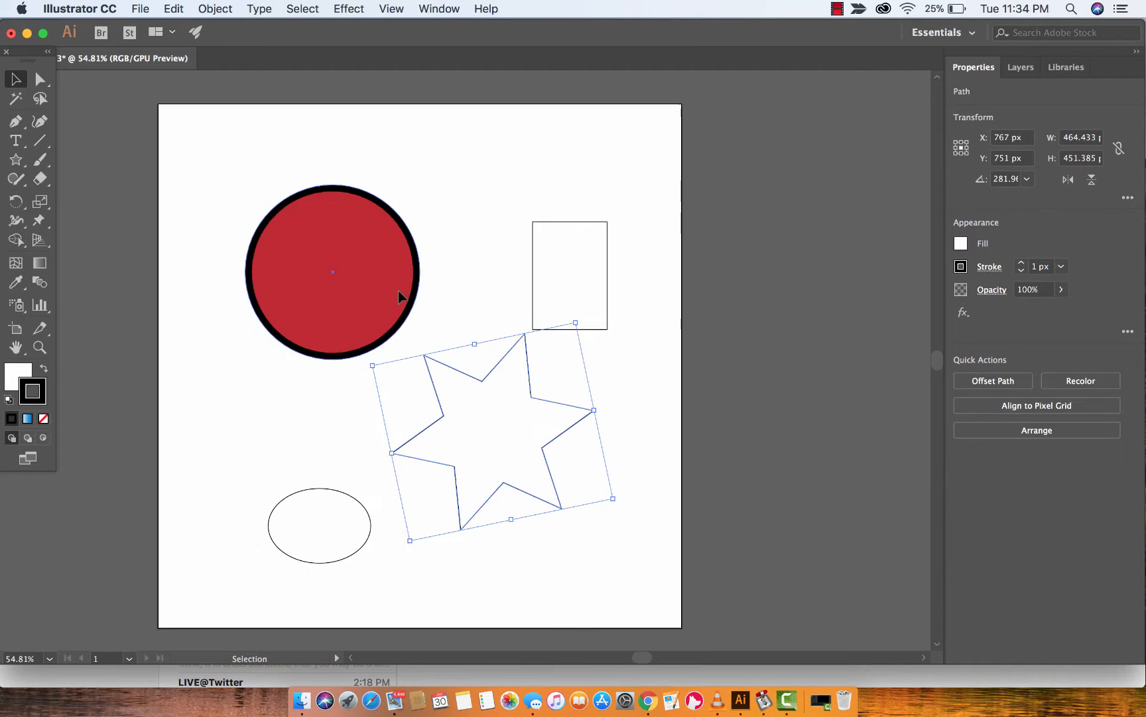
{"action": "left_click", "coordinate": [439, 8]}
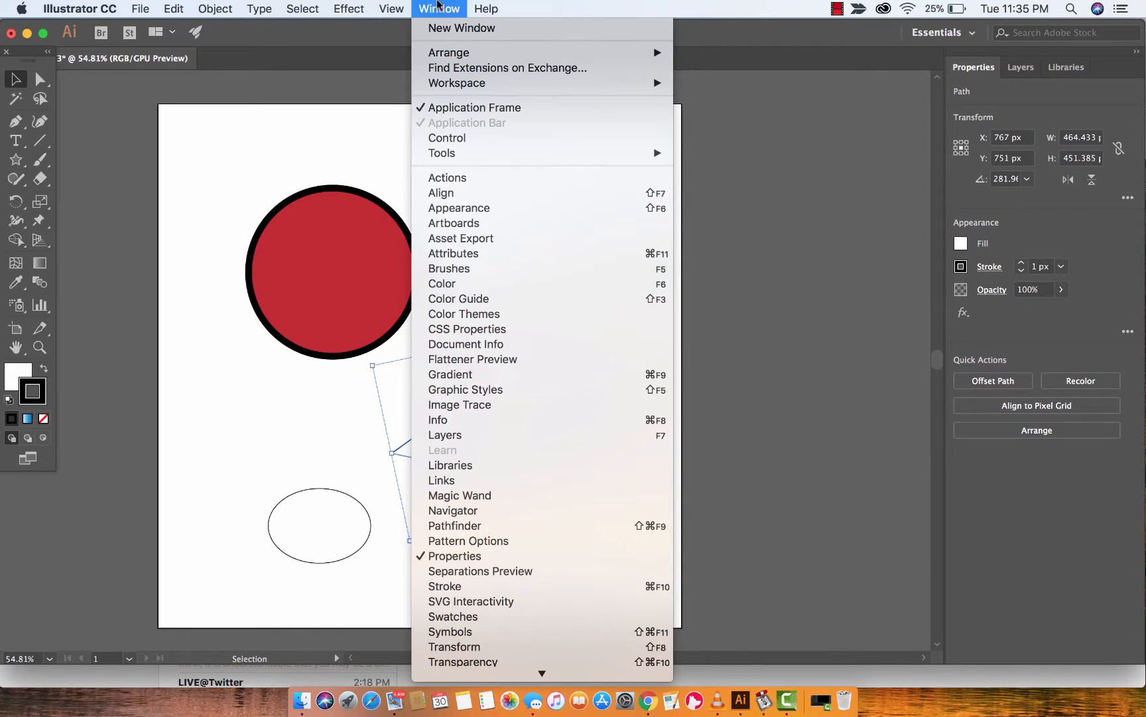
{"action": "mouse_move", "coordinate": [450, 374]}
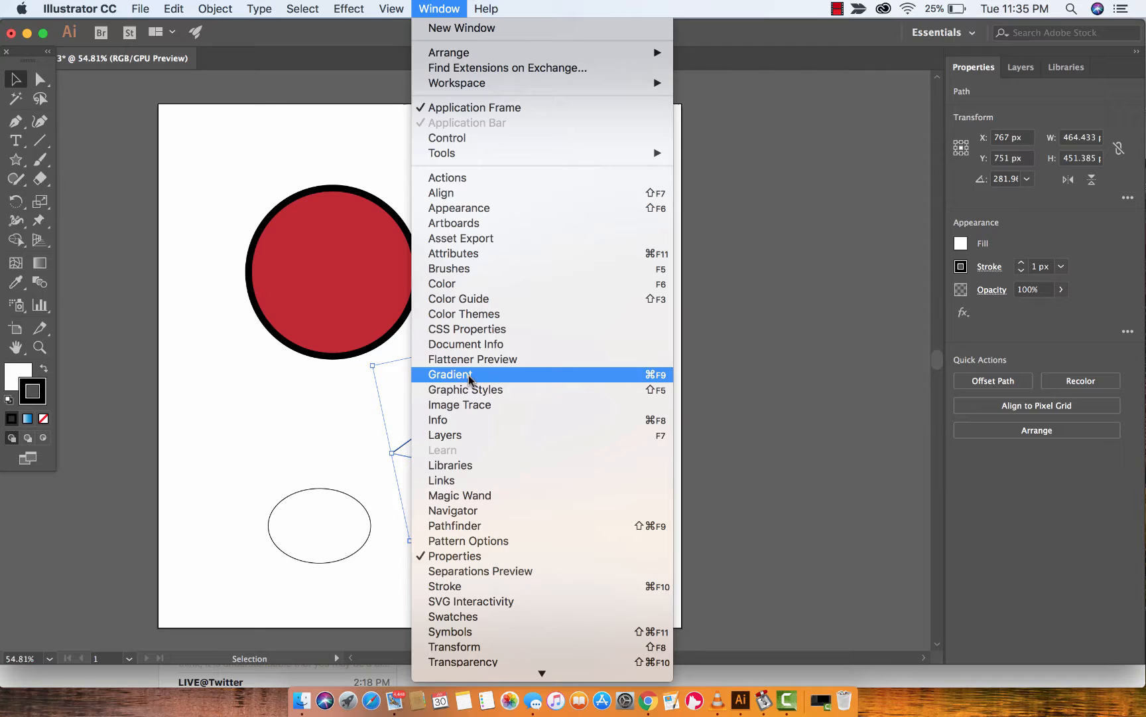
Show the Graphic Styles panel from the Window menu
{"action": "left_click", "coordinate": [465, 389]}
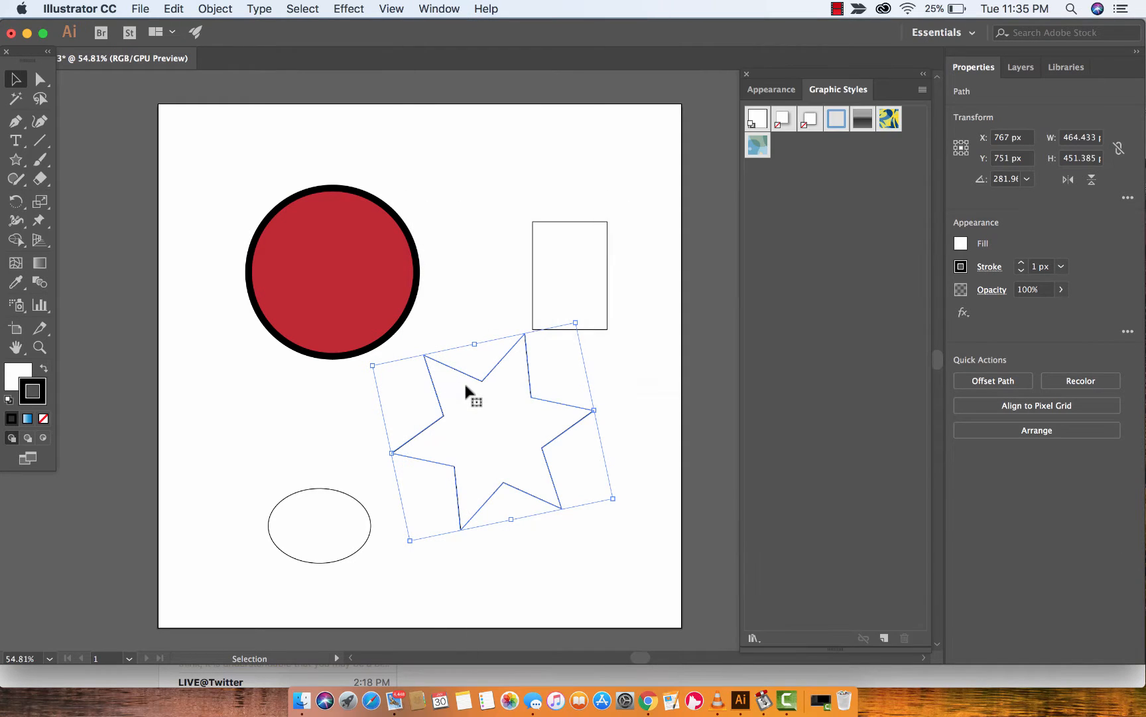
{"action": "left_click", "coordinate": [810, 119]}
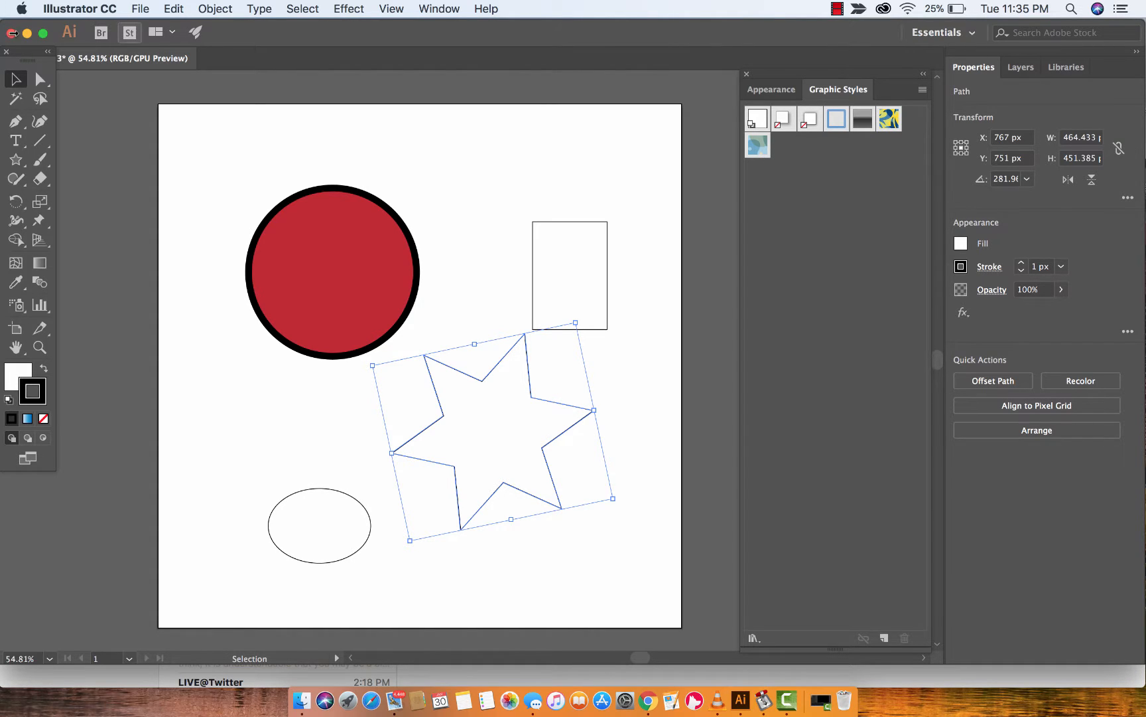
{"action": "mouse_move", "coordinate": [15, 79]}
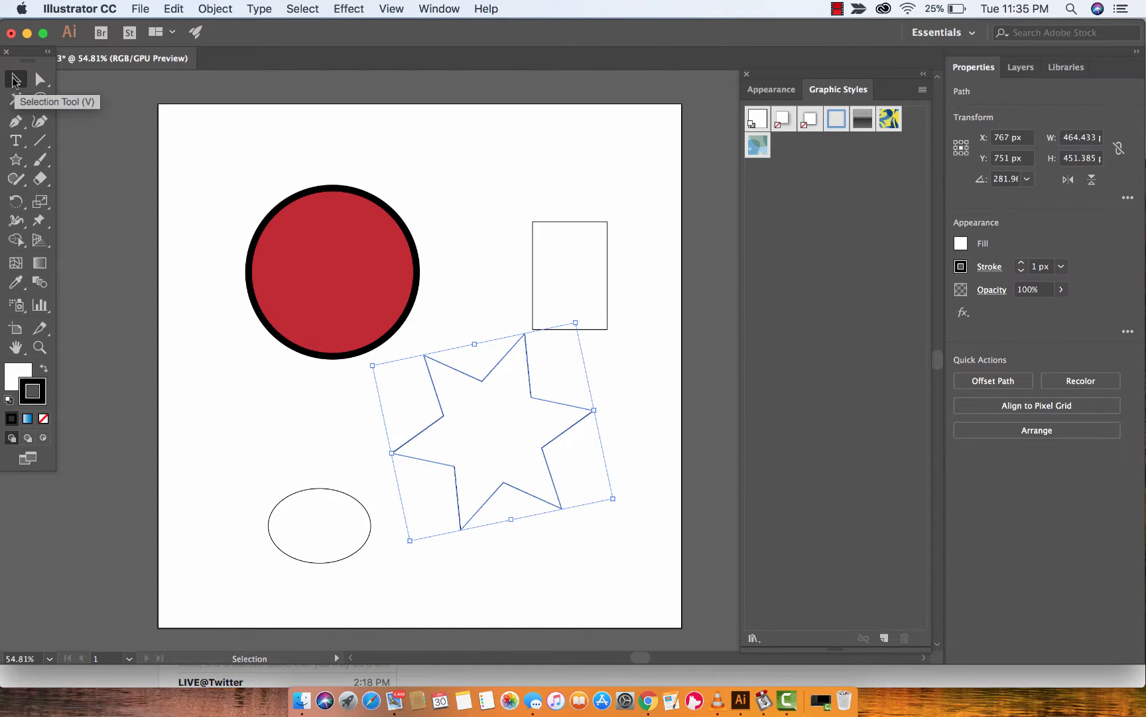
{"action": "mouse_move", "coordinate": [368, 298]}
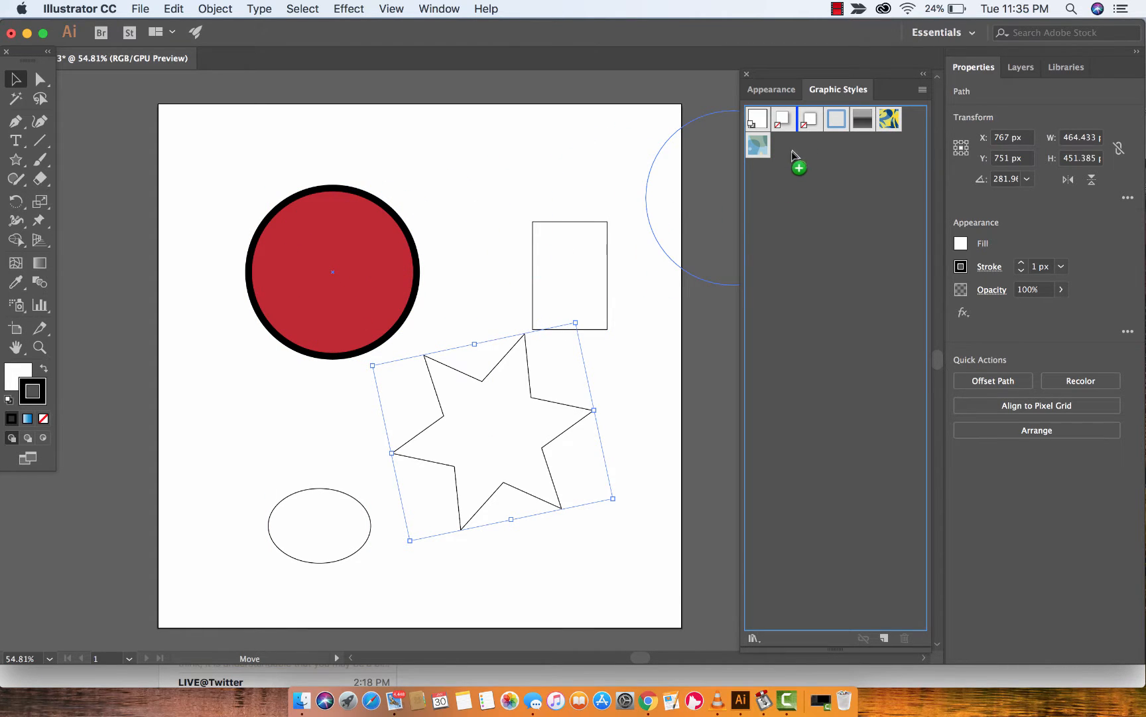
{"action": "mouse_move", "coordinate": [787, 159]}
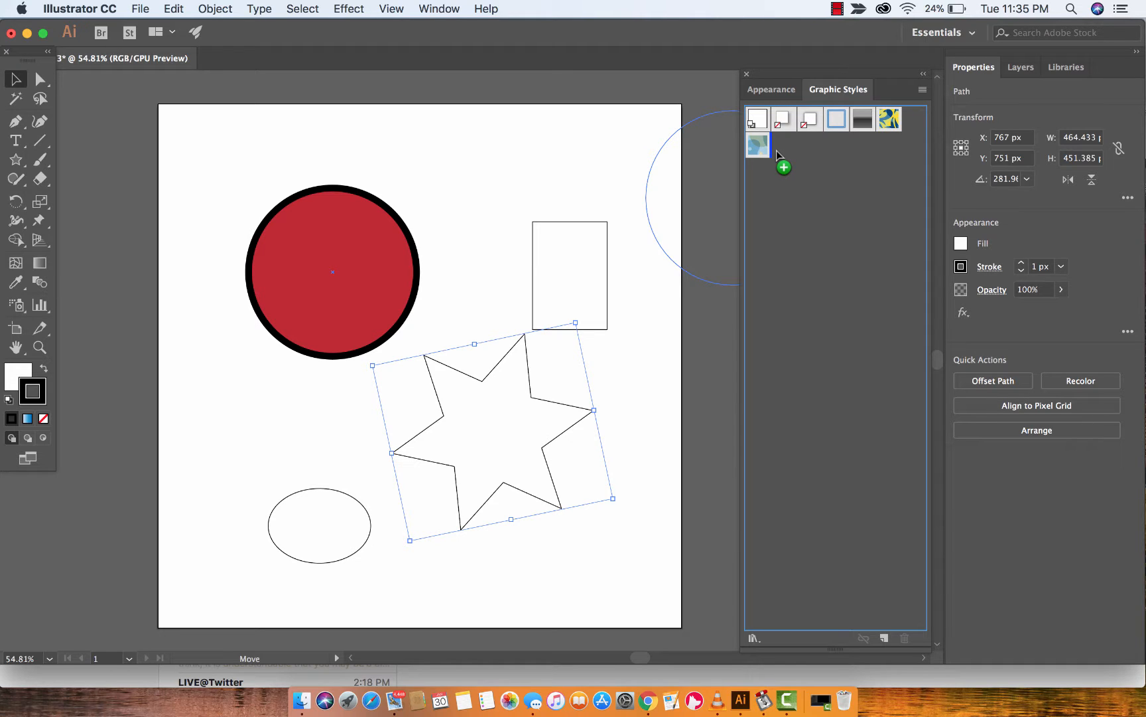
Save the red, 15 px black-outlined circle as a new graphic style swatch
{"action": "left_click", "coordinate": [332, 272]}
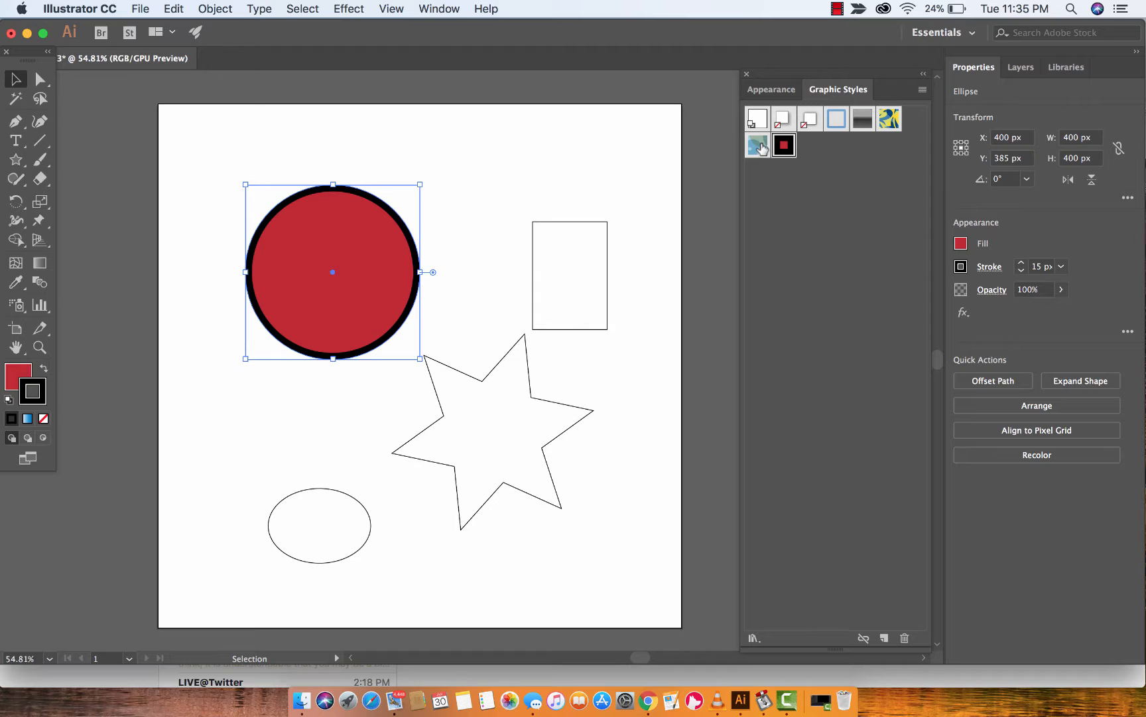
{"action": "mouse_move", "coordinate": [782, 145]}
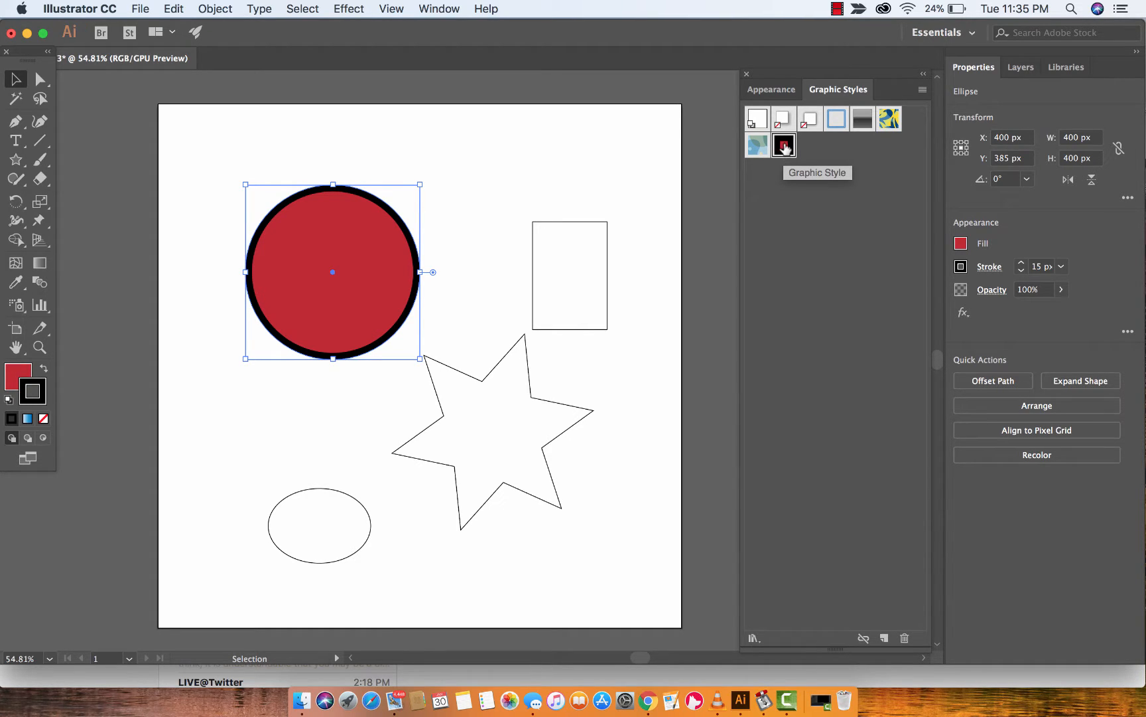
{"action": "mouse_move", "coordinate": [788, 176]}
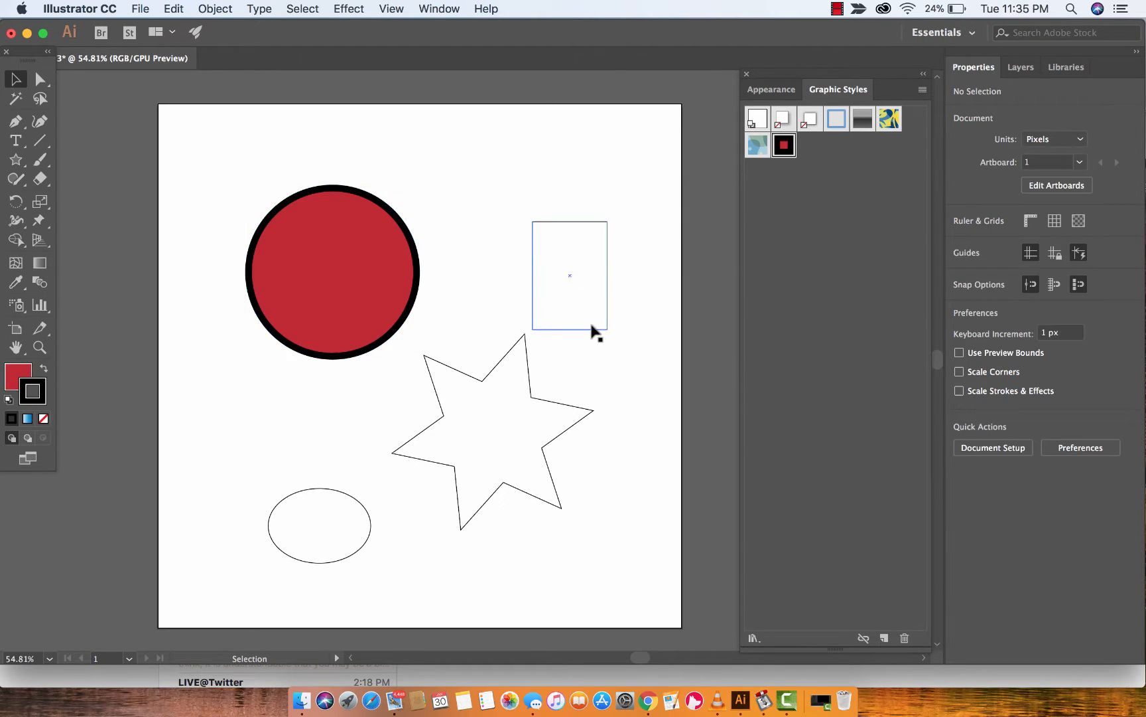
Select the rectangle, star and ellipse and apply the new red-and-black graphic style
{"action": "left_click", "coordinate": [569, 274]}
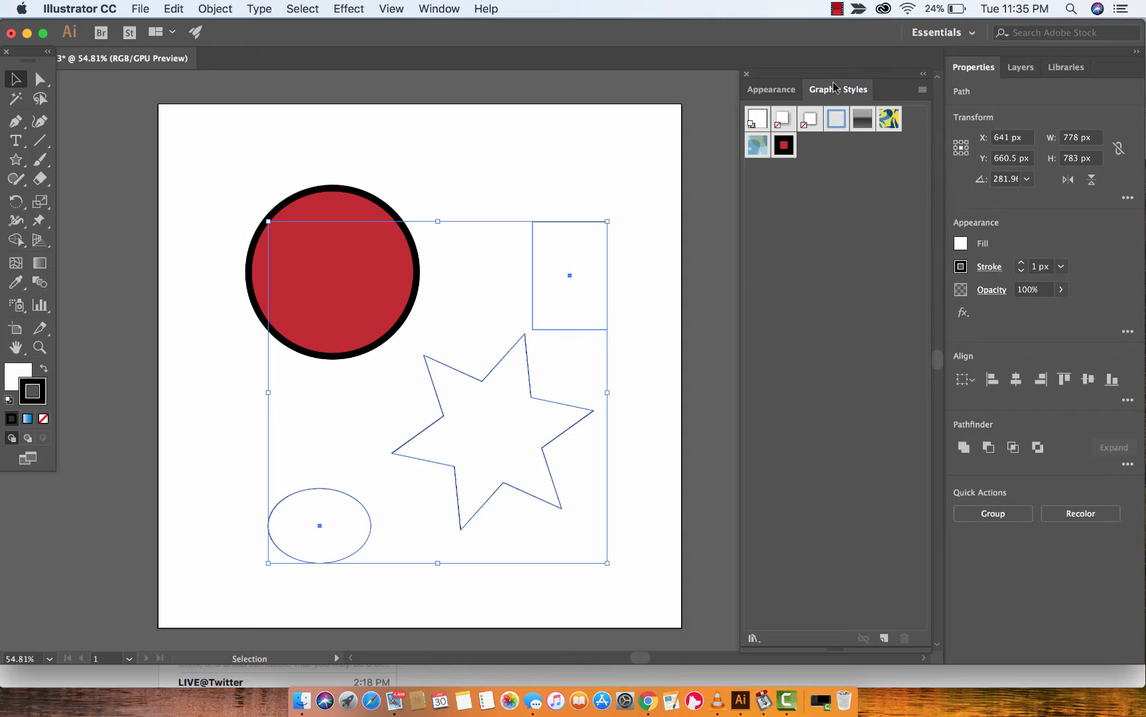
{"action": "mouse_move", "coordinate": [783, 144]}
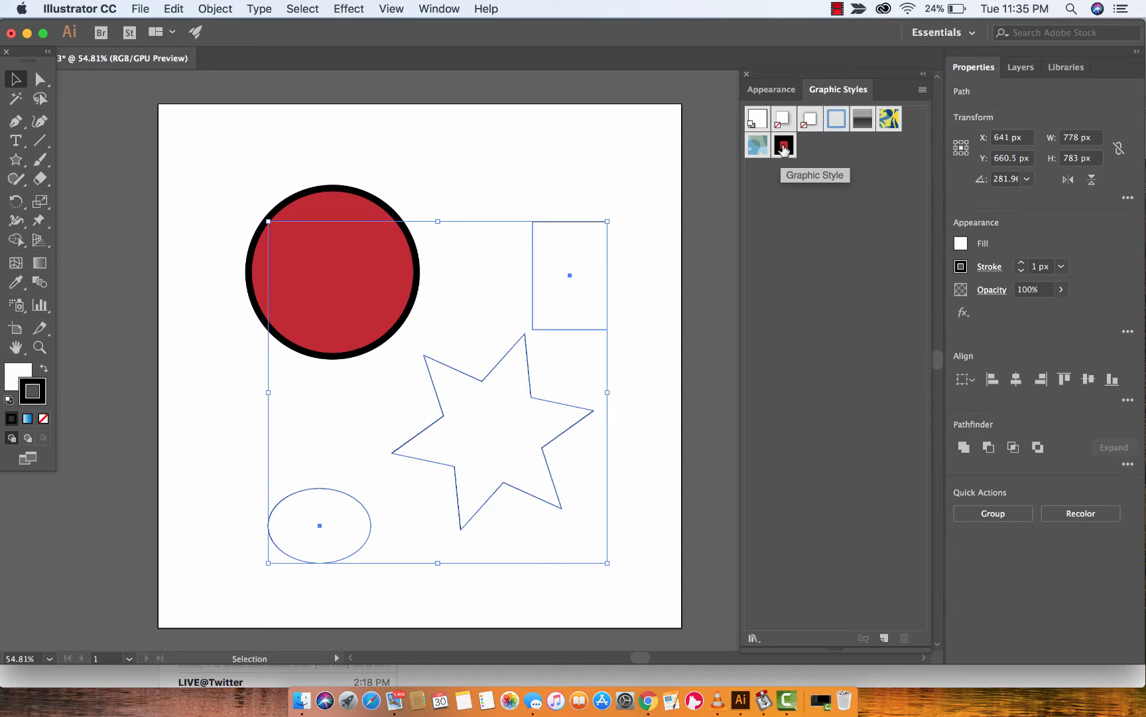
{"action": "left_click", "coordinate": [783, 144]}
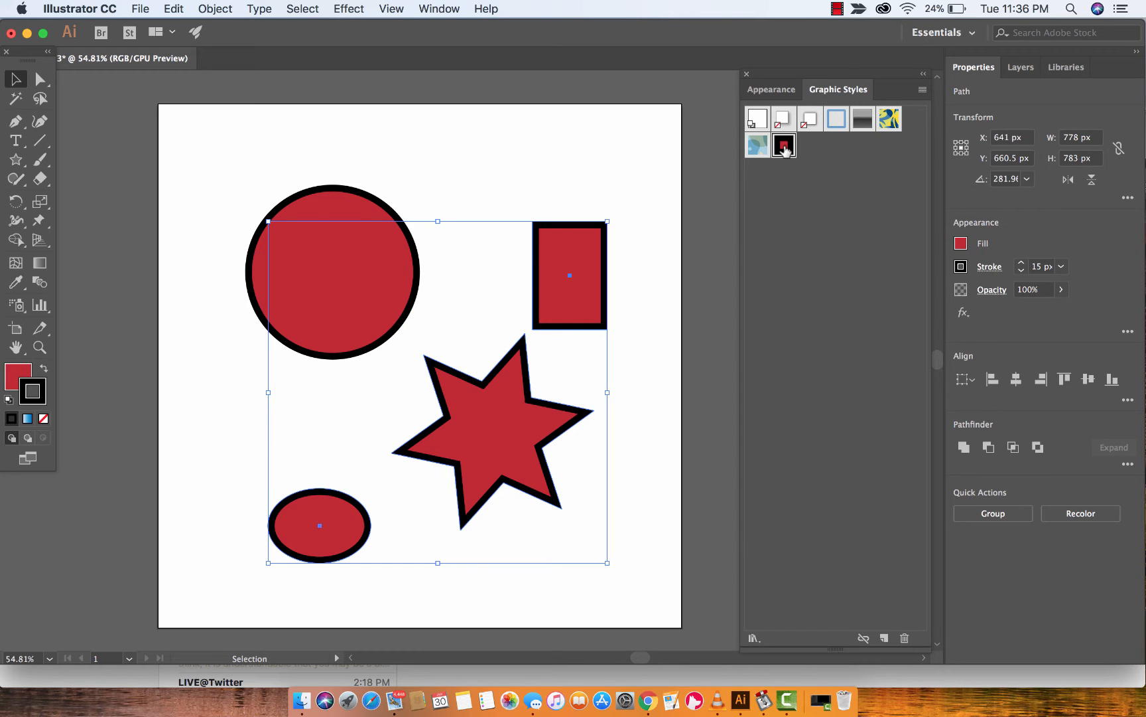
{"action": "mouse_move", "coordinate": [559, 199]}
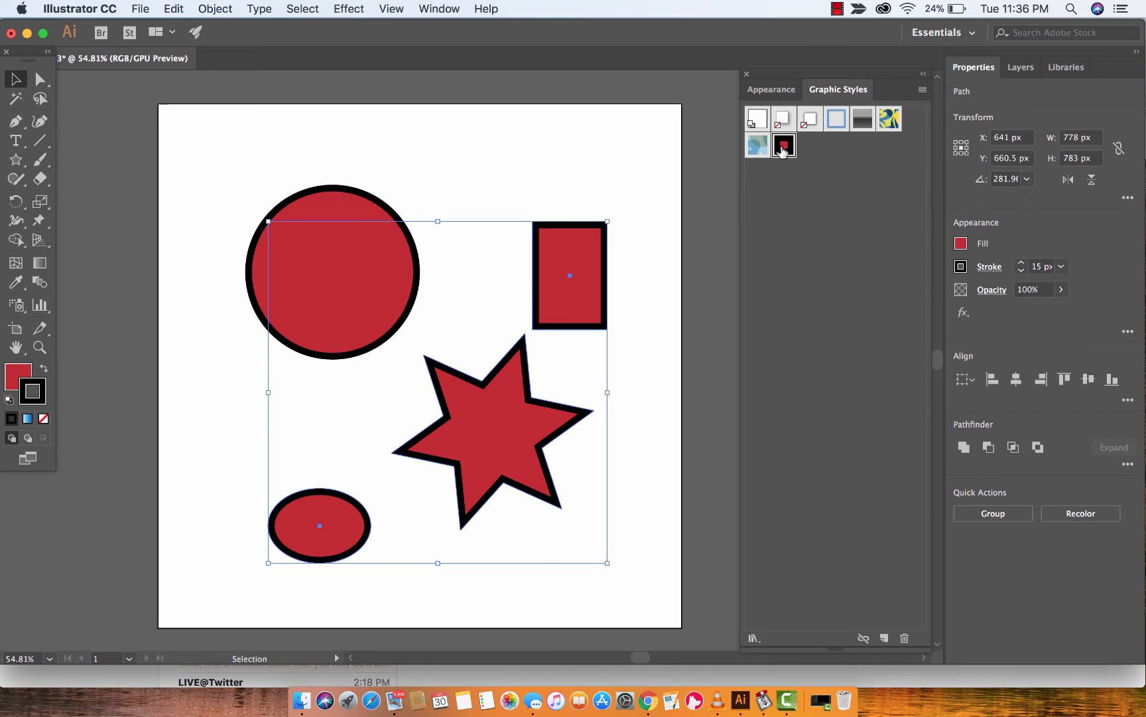
{"action": "left_click", "coordinate": [783, 145]}
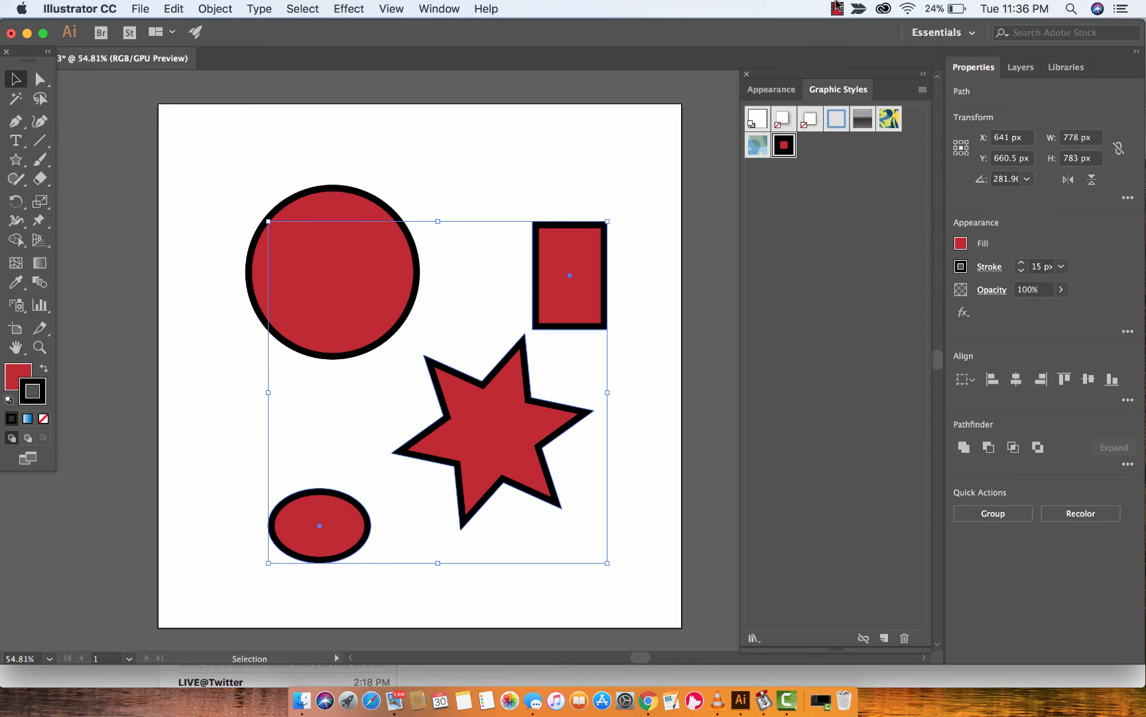